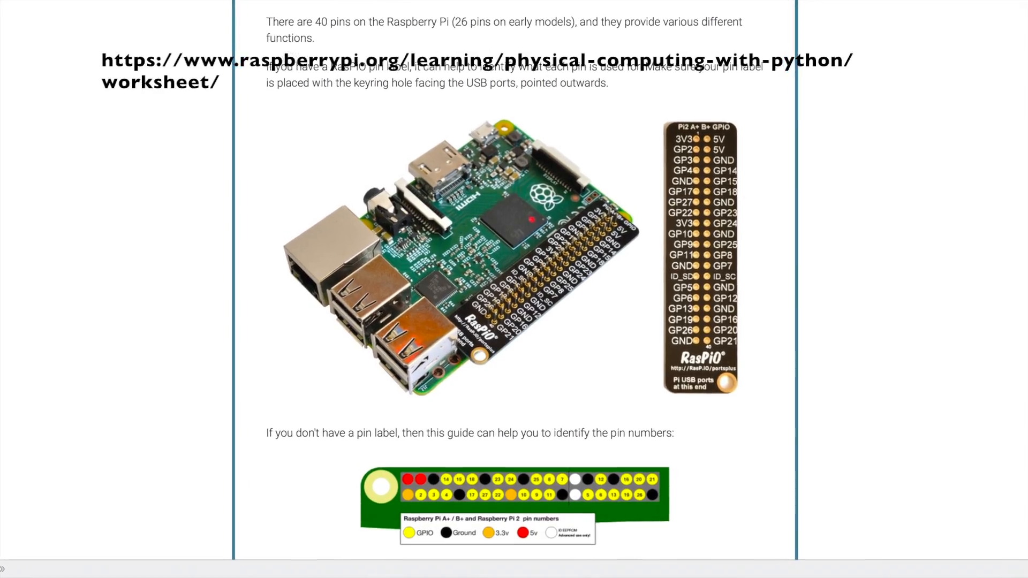
Scroll through the Raspberry Pi GPIO pin guide and the PyPI RPi.GPIO package page
scroll(down, 3)
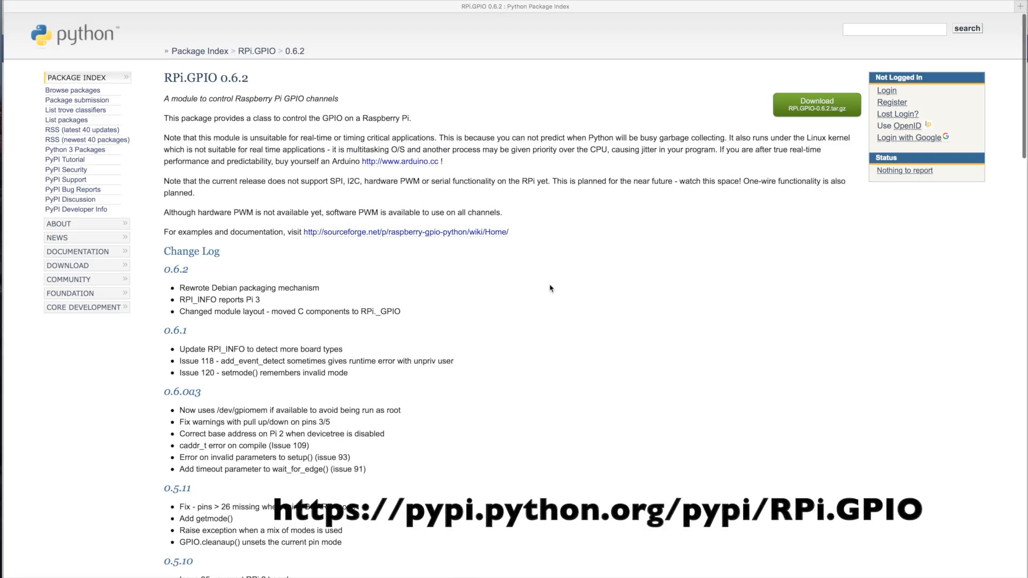
scroll(down, 3)
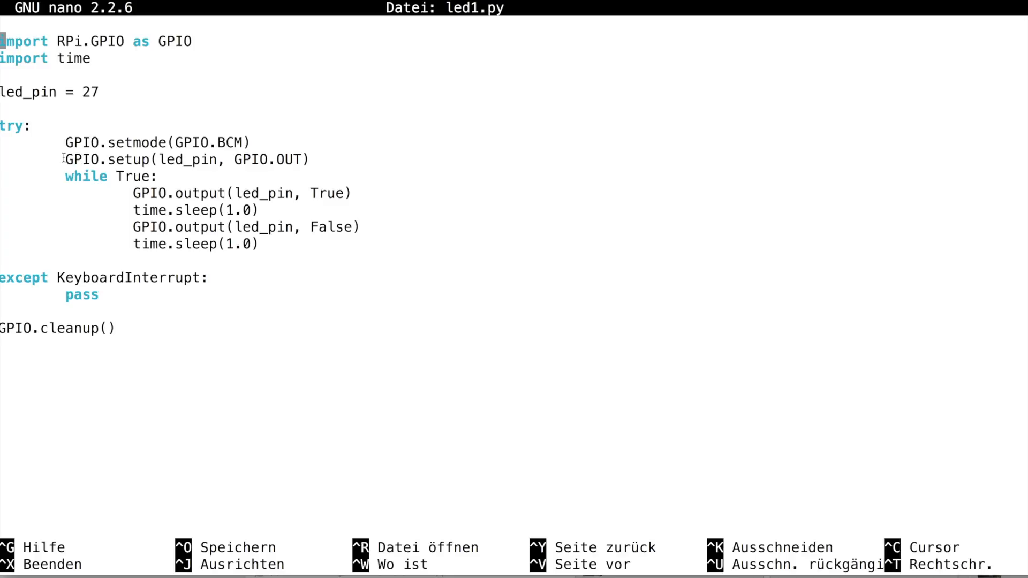
Select the nano command line to swap led1.py for the PWM dimming script led2.py
drag(63, 158, 310, 159)
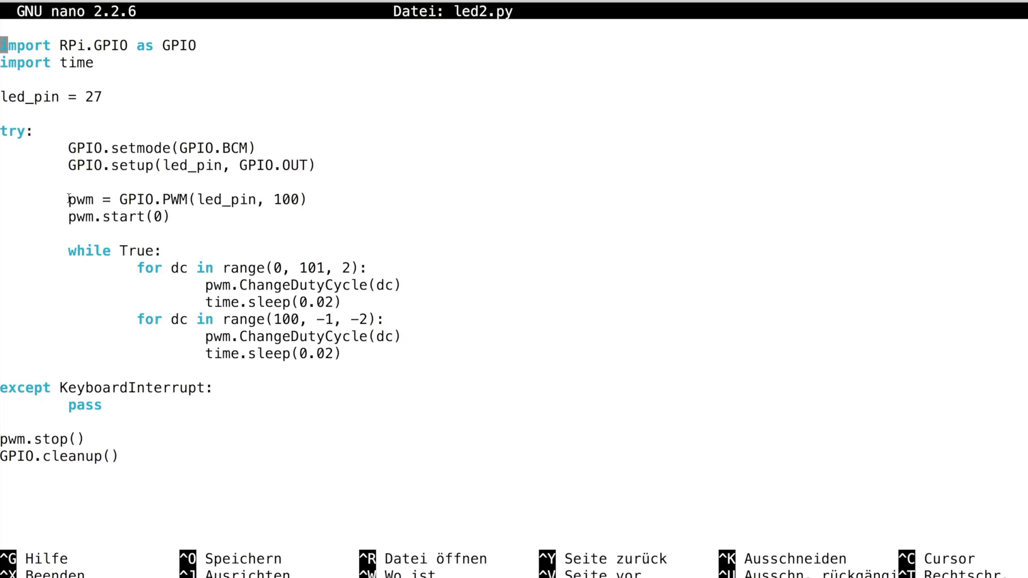
drag(65, 199, 306, 200)
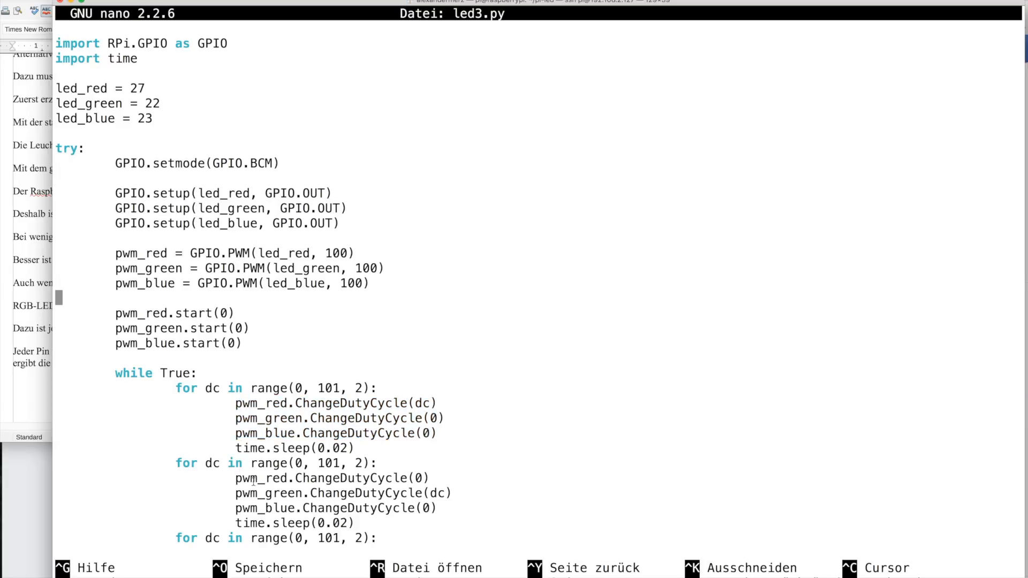
Highlight the led3.py loop lines that fade the green channel while red and blue stay at zero
drag(236, 478, 355, 524)
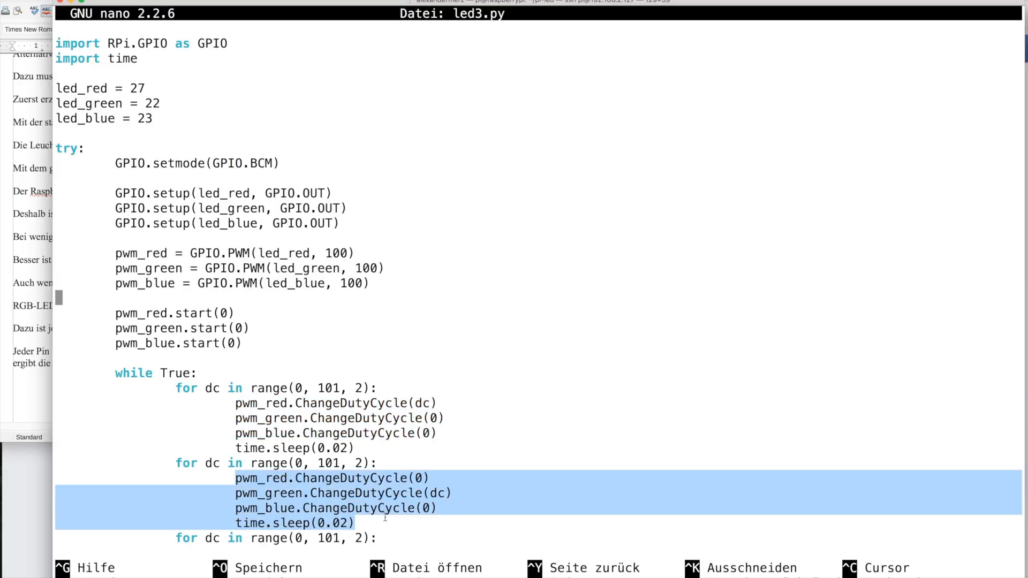